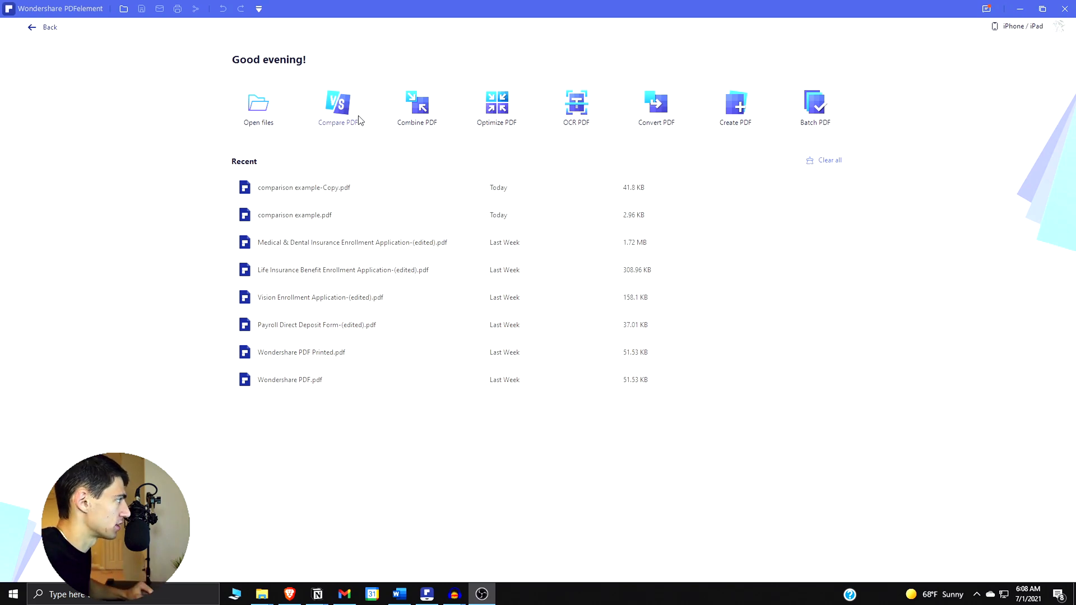
Launch Compare PDF from the PDFelement home screen
click(337, 107)
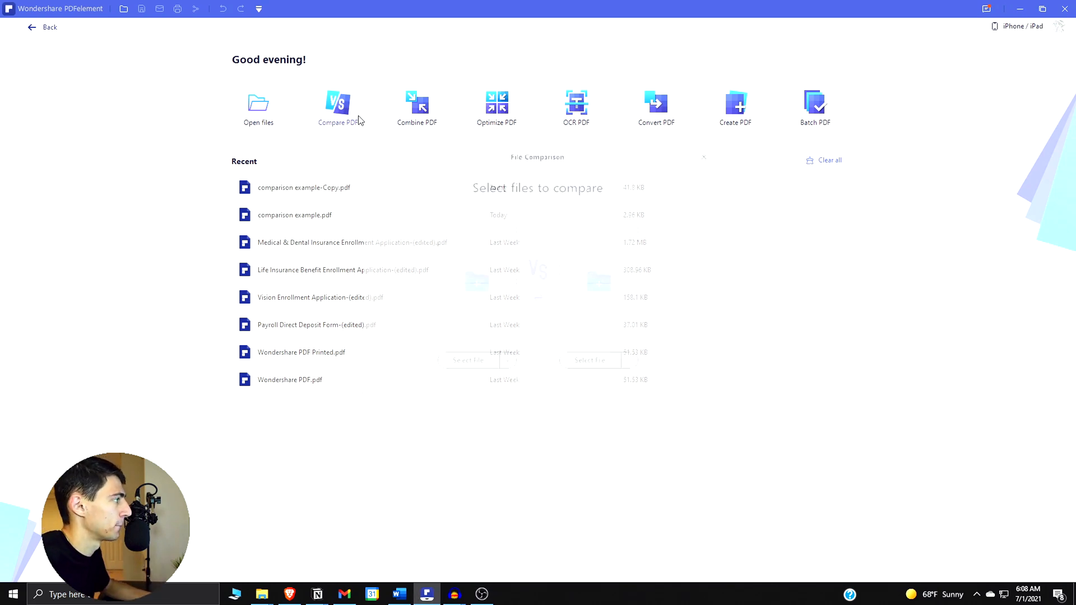
Load 'comparison example.pdf' as the old file
click(337, 108)
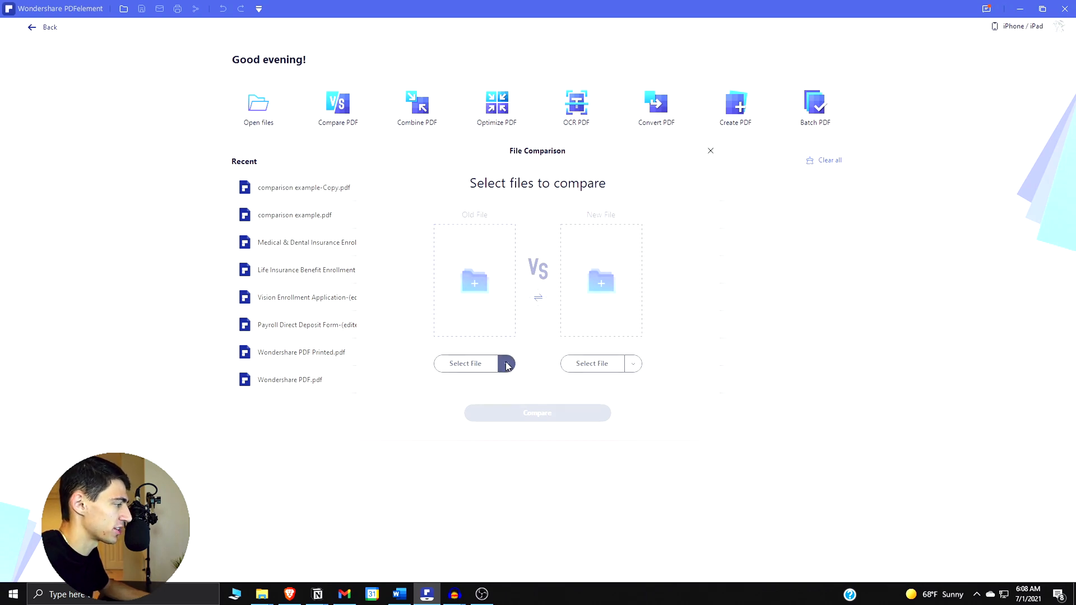
click(506, 363)
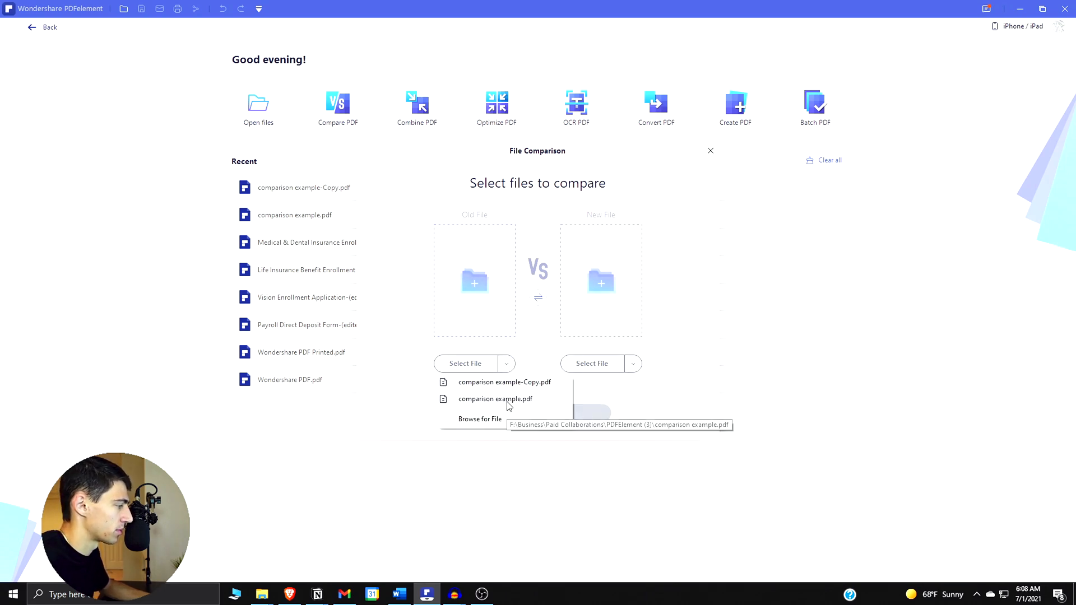
click(479, 418)
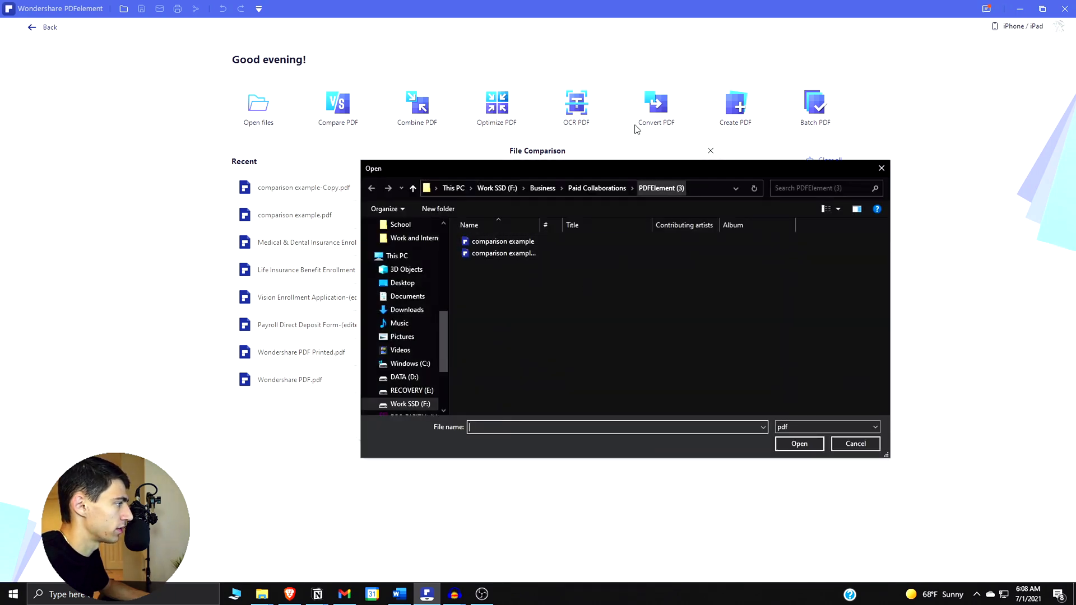
click(504, 241)
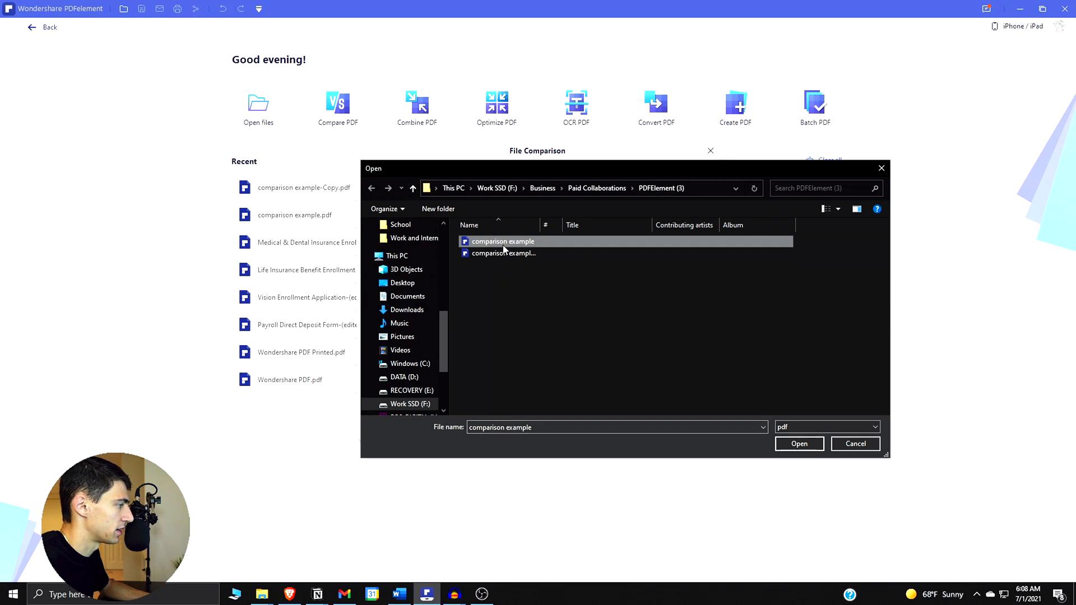
click(798, 443)
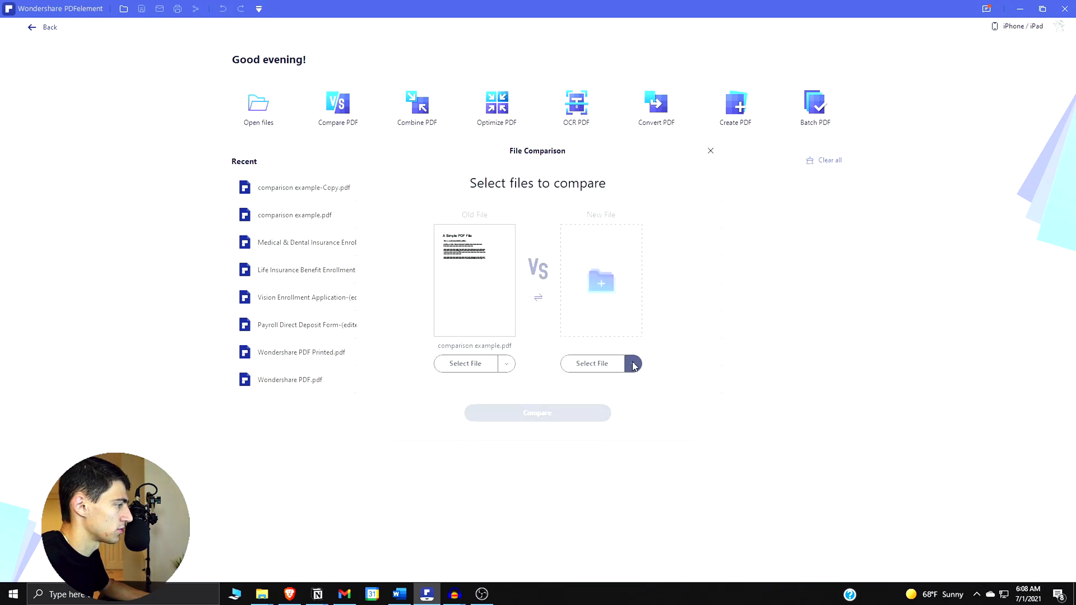
Load 'comparison example-Copy.pdf' as the new file
click(632, 364)
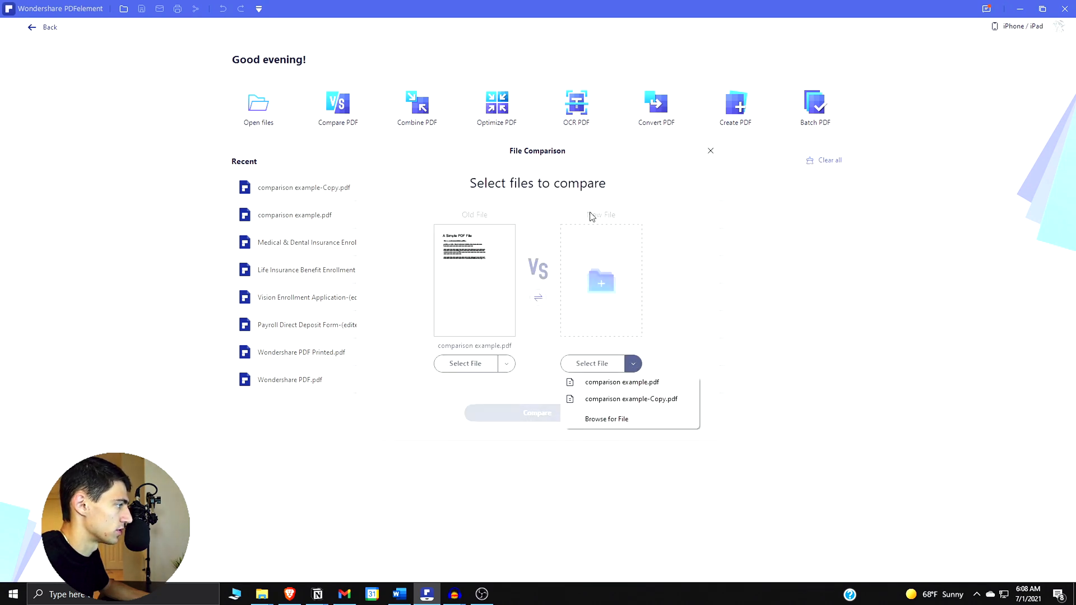
click(606, 419)
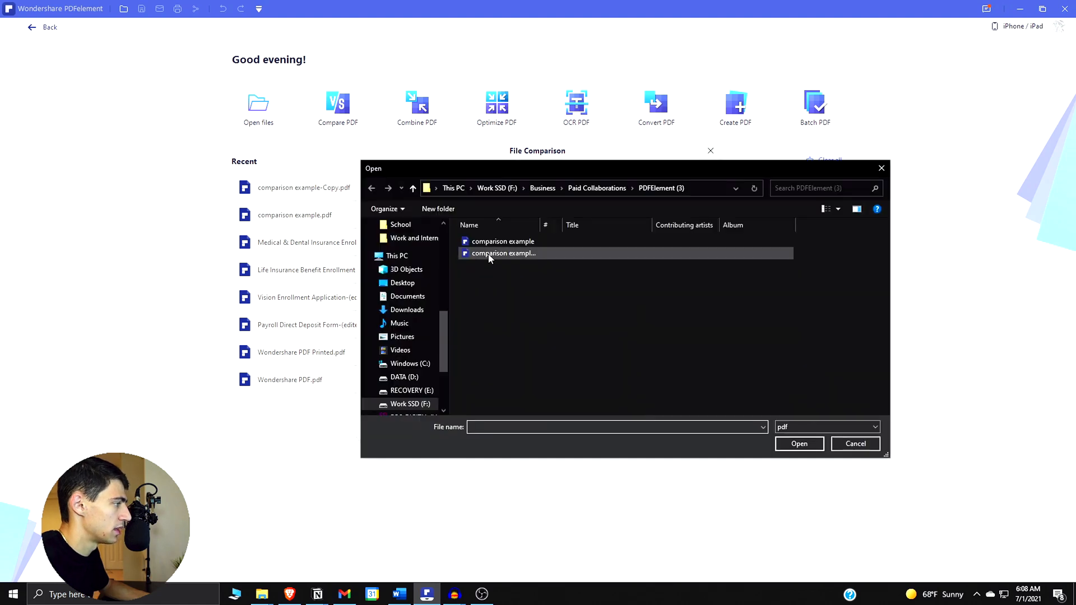
click(797, 444)
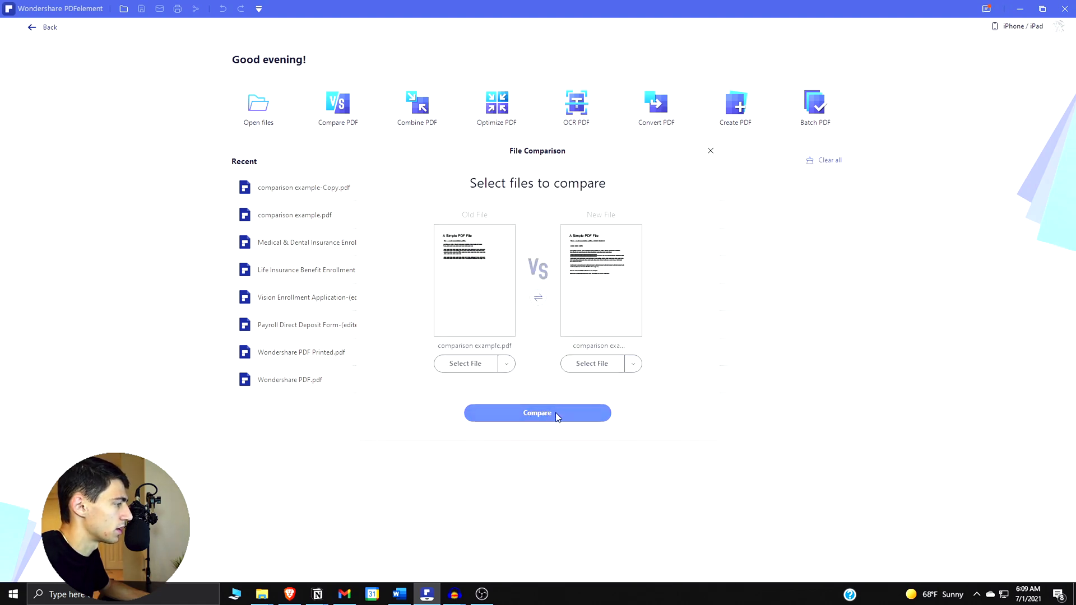
Run the comparison and browse the 24 entries in the Changes List
click(537, 412)
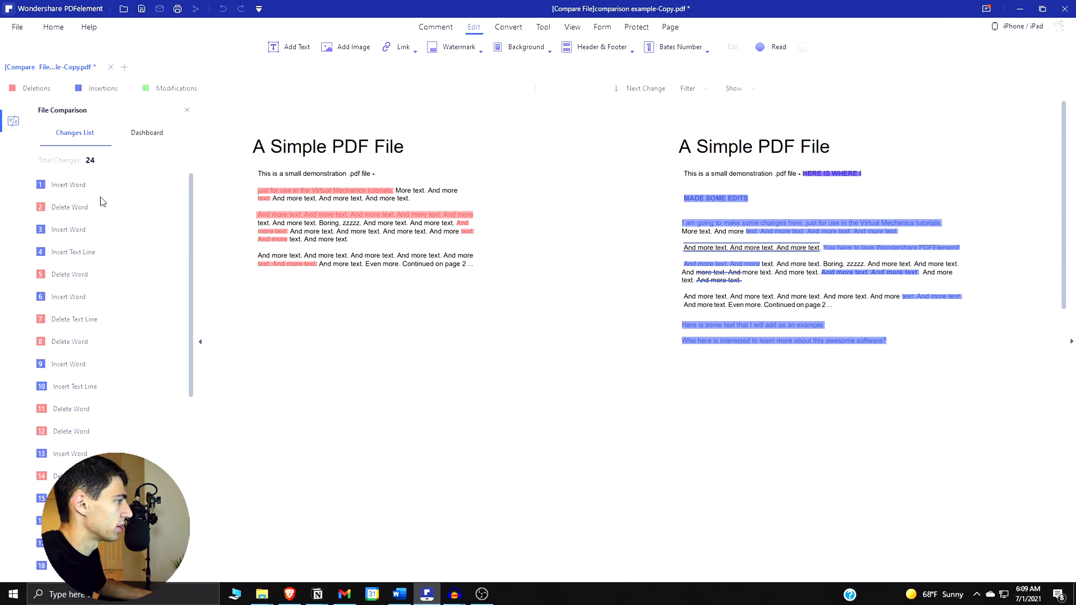
click(644, 88)
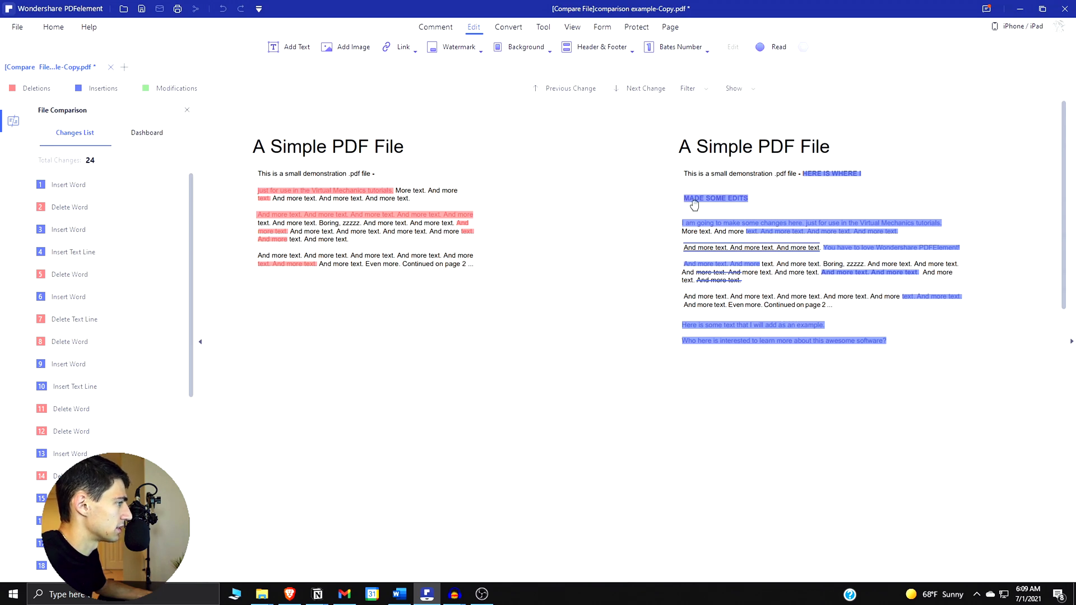
scroll(down, 3)
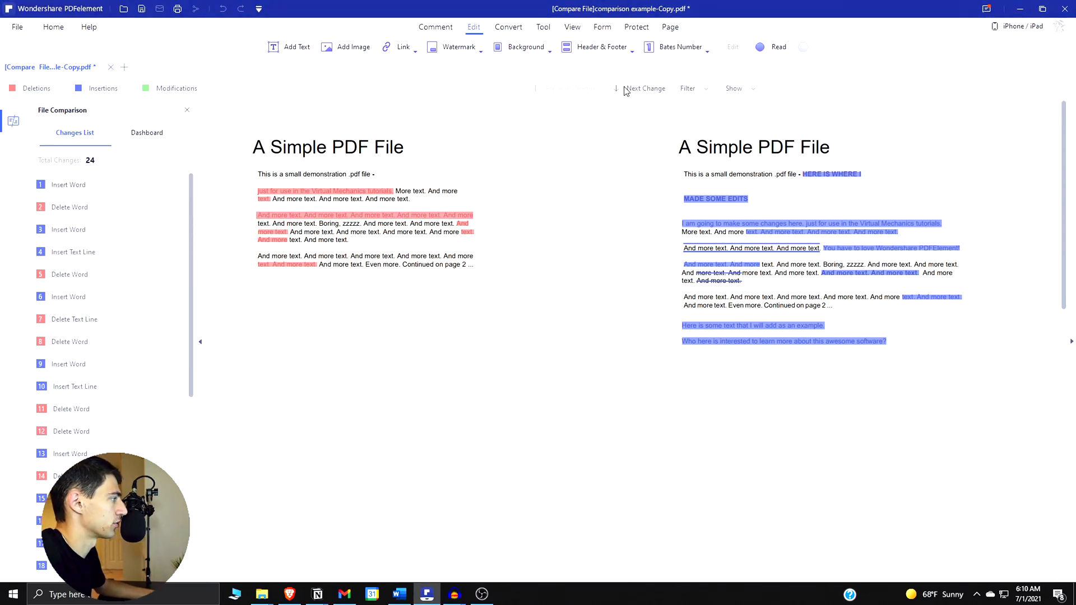
click(643, 89)
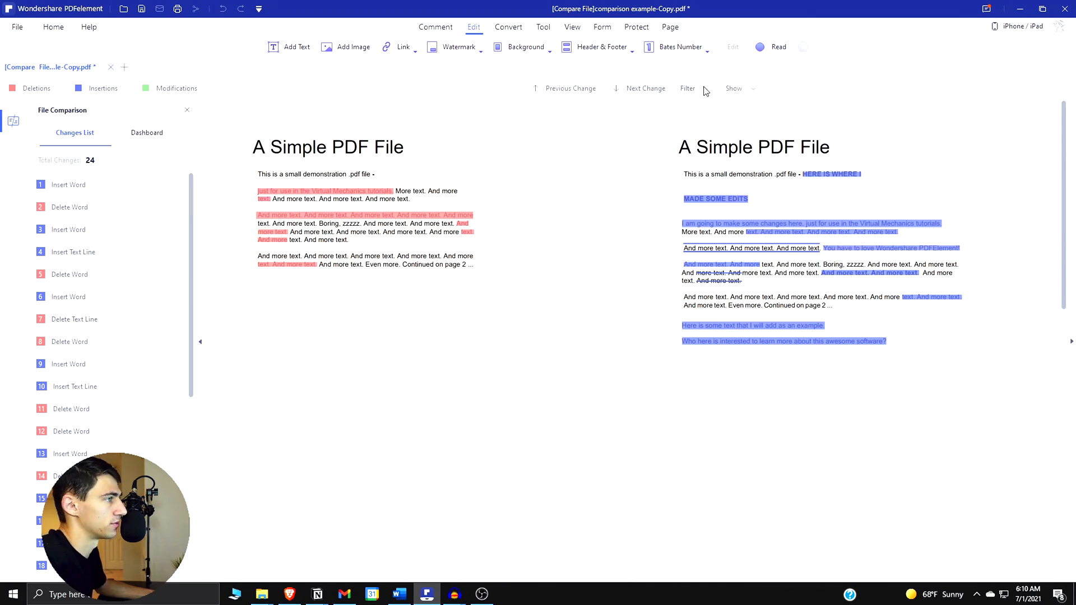
click(687, 89)
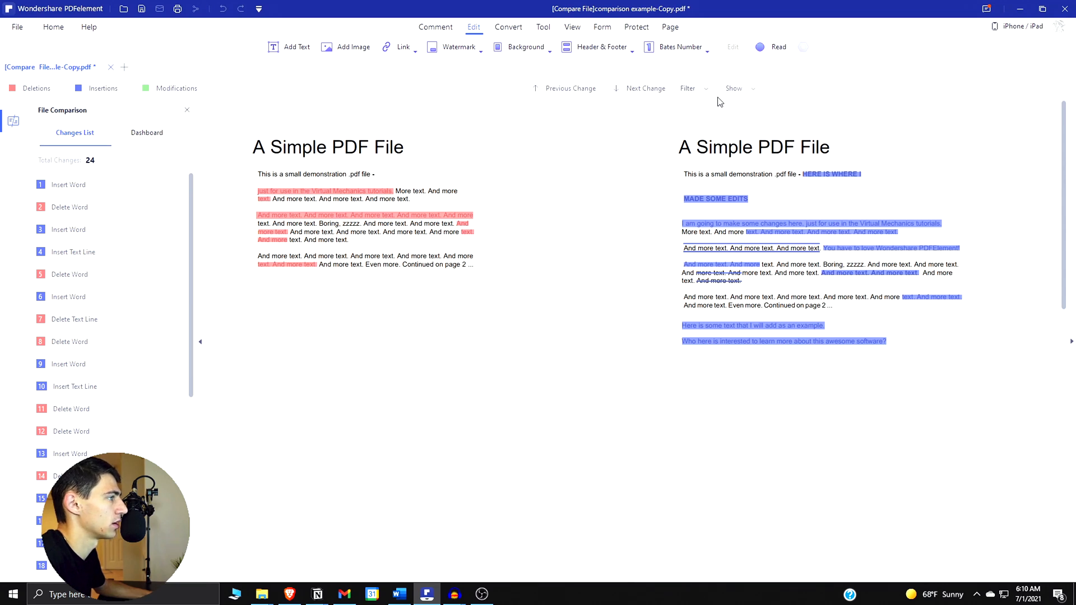
click(735, 88)
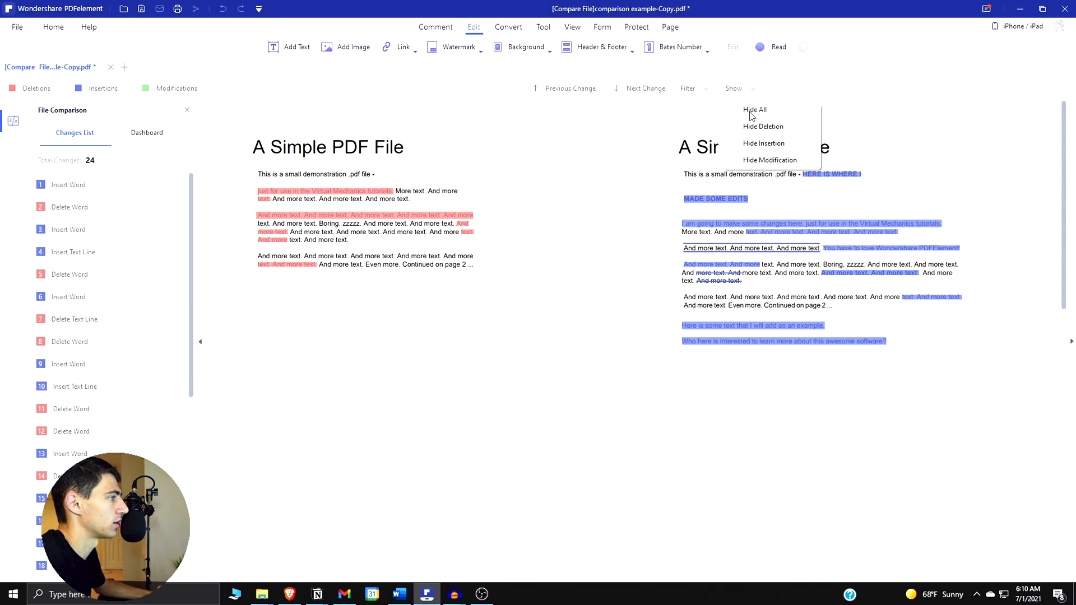
click(755, 109)
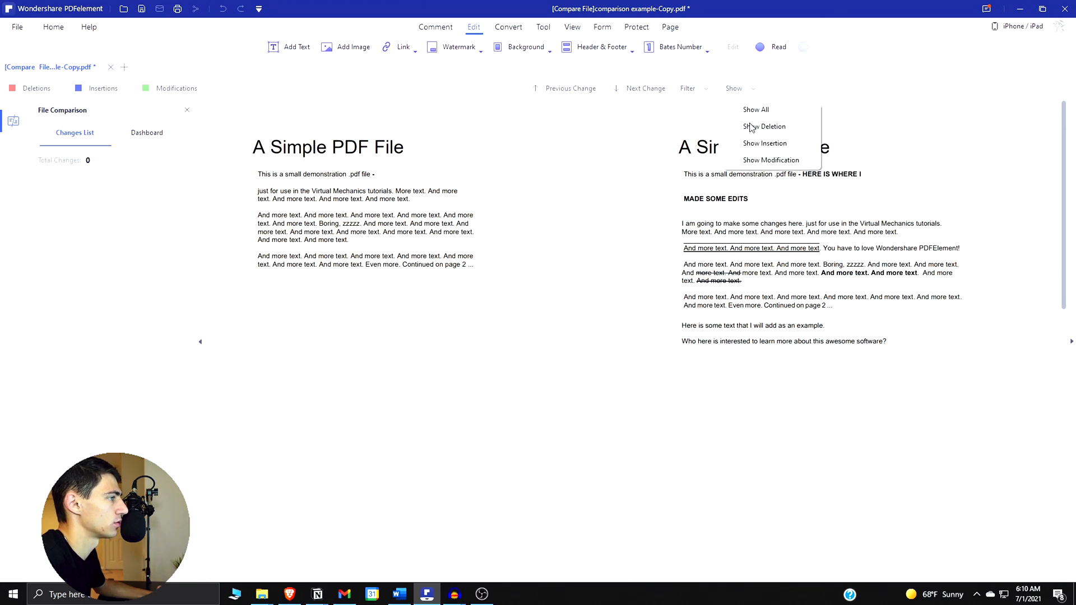
click(755, 110)
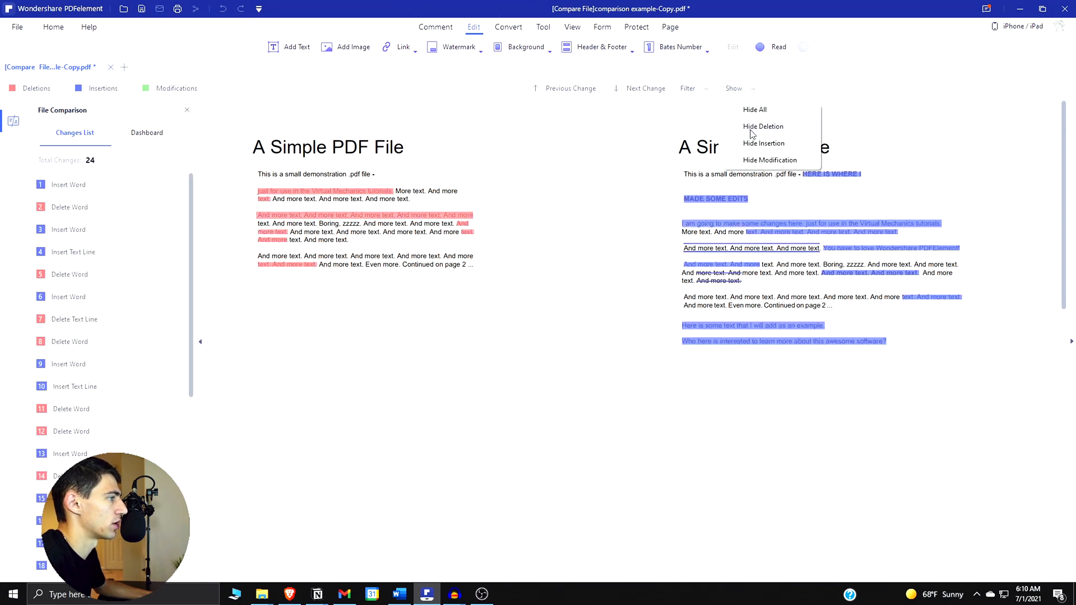
click(763, 126)
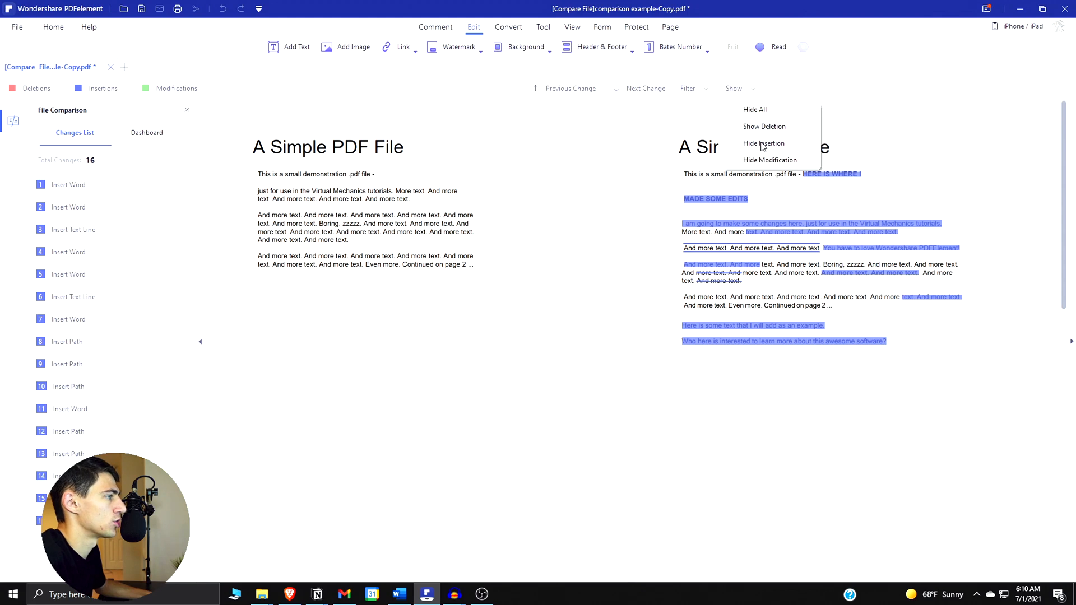
click(763, 126)
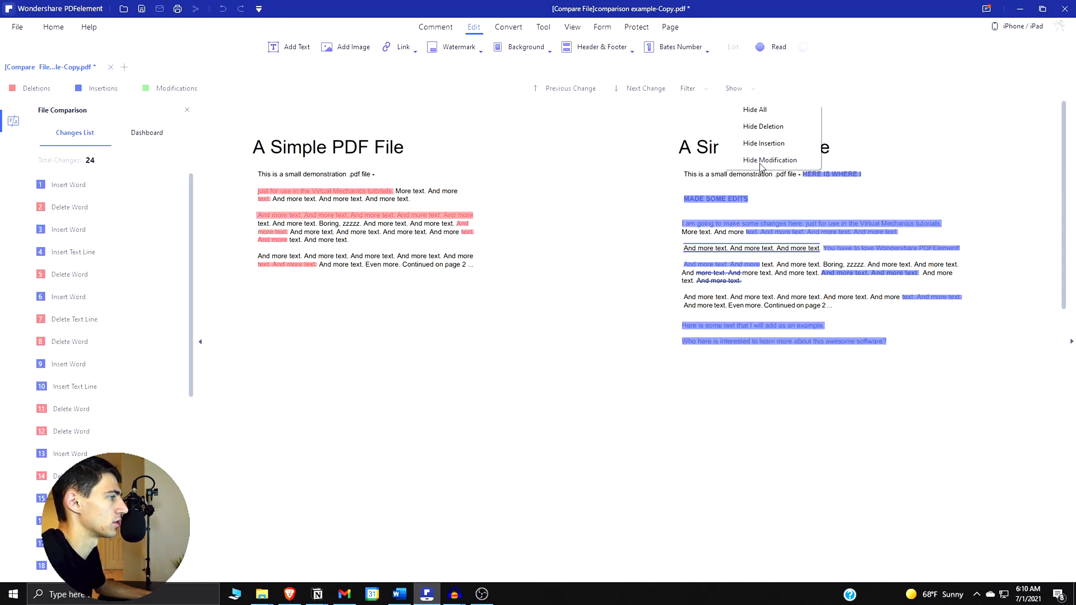
click(750, 94)
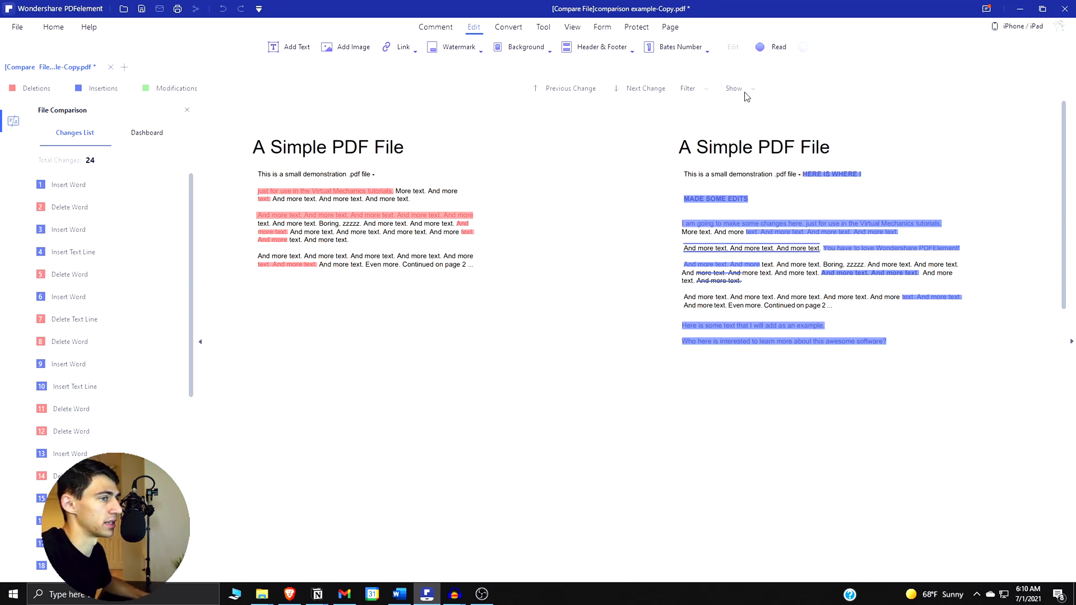
mouse_move(724, 101)
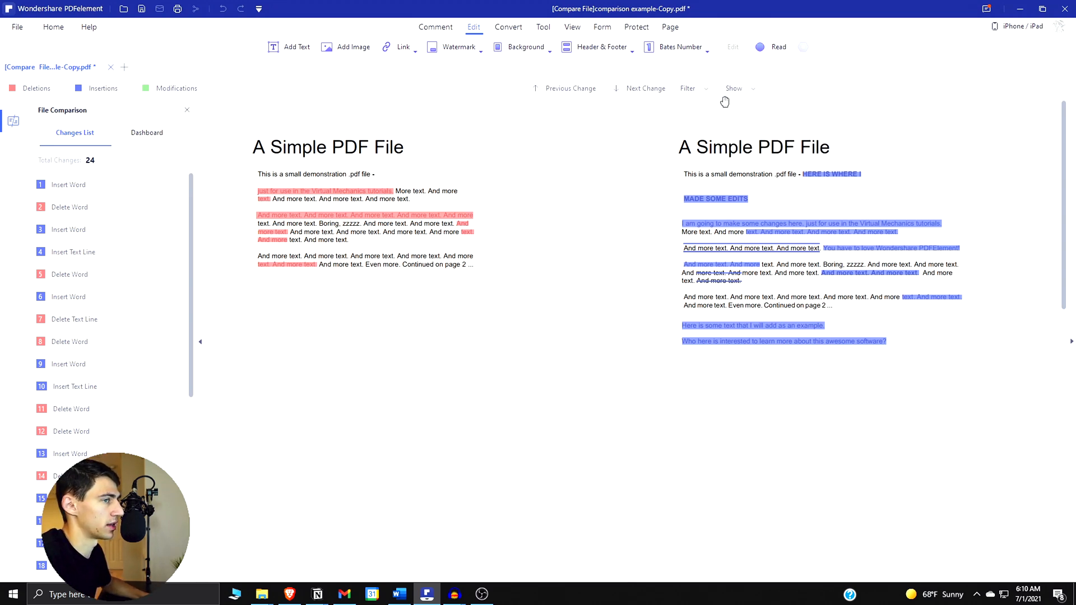